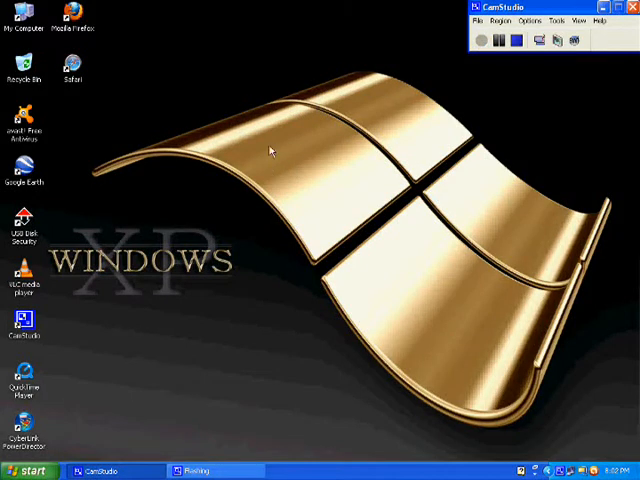
mouse_move(256, 356)
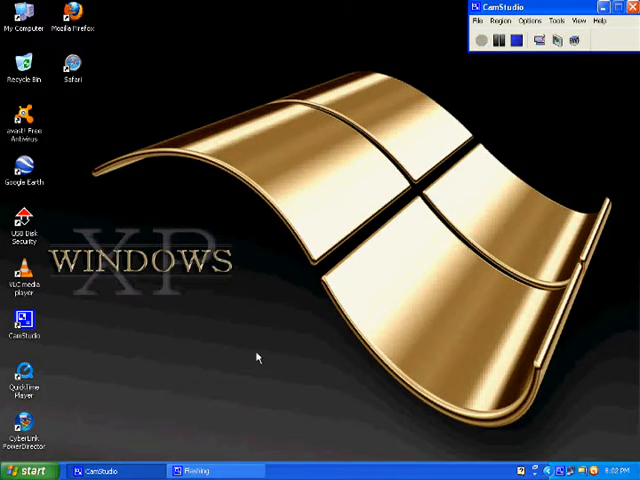
mouse_move(230, 344)
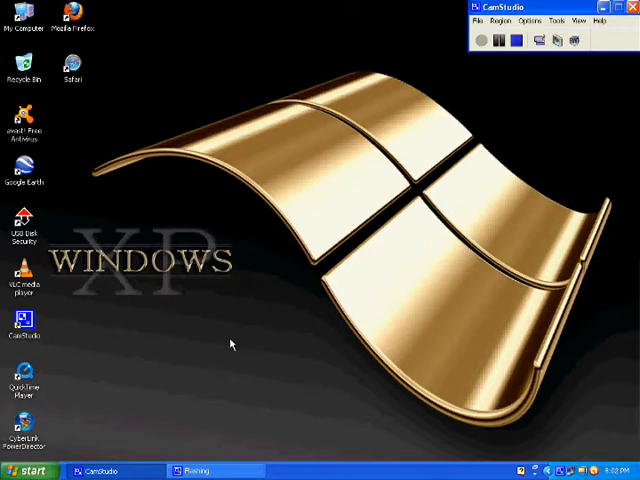
mouse_move(72, 68)
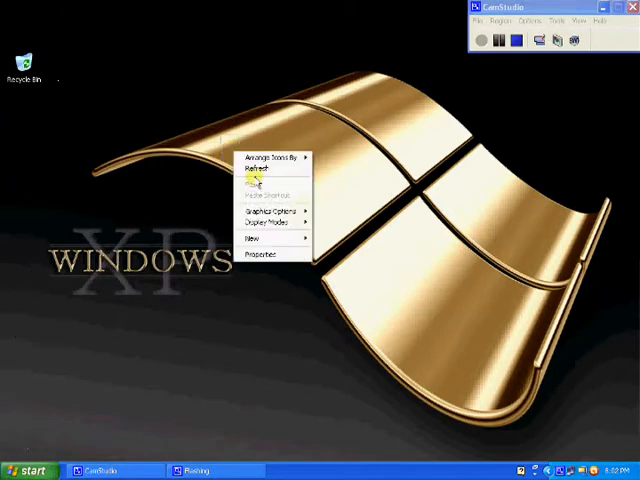
Launch Safari from the desktop shortcut and load Apple's Welcome to Safari start page.
click(264, 168)
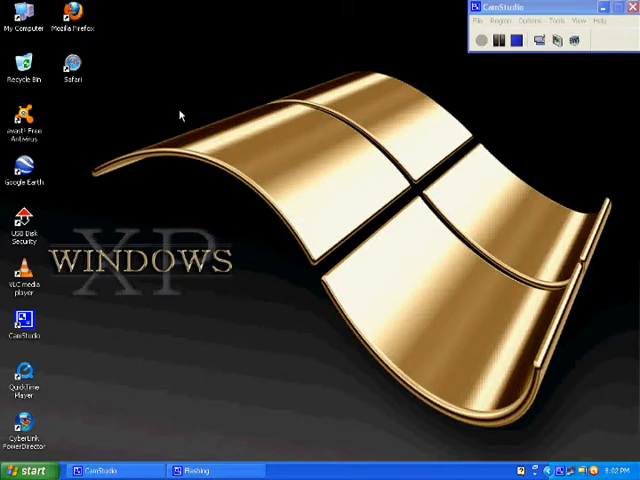
click(72, 72)
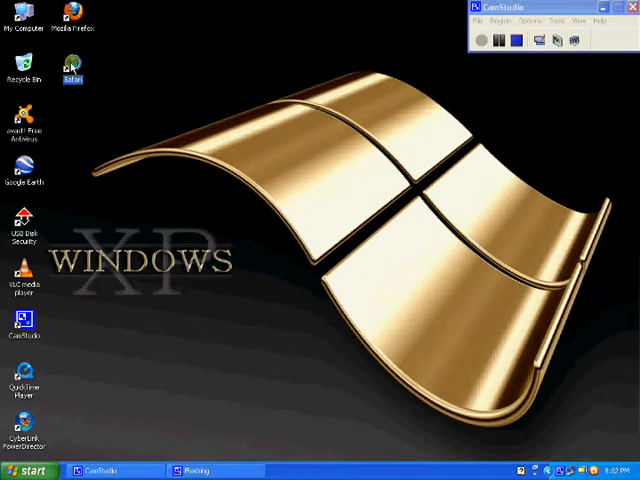
double_click(72, 72)
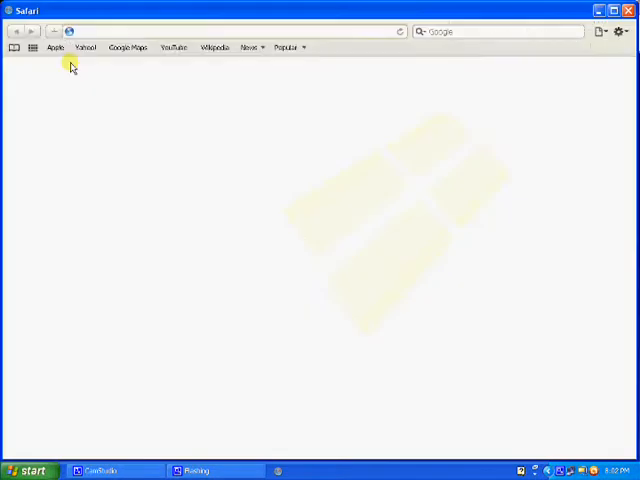
click(56, 48)
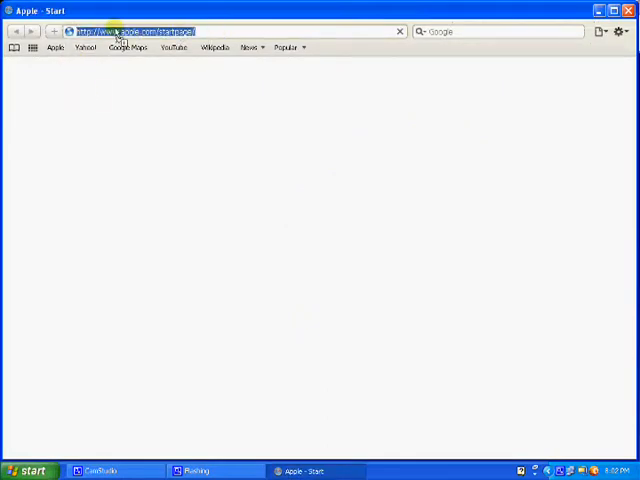
key(Return)
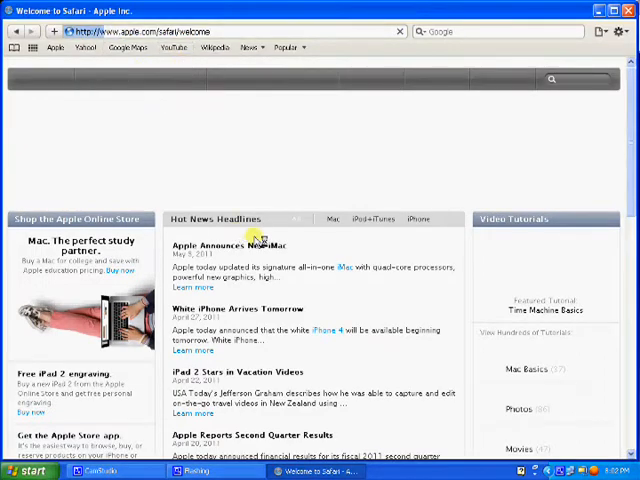
mouse_move(200, 108)
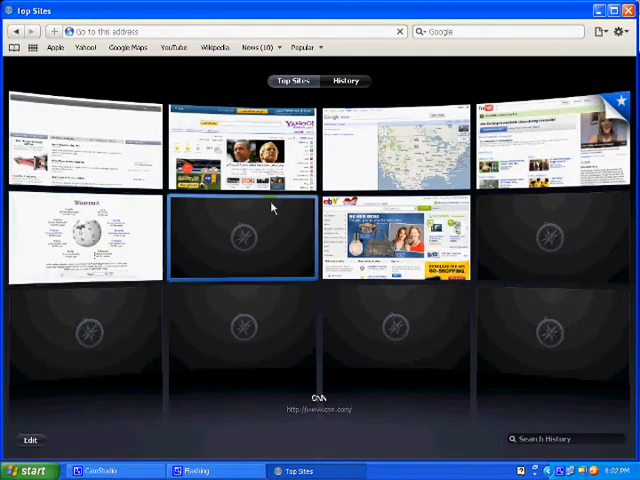
mouse_move(290, 342)
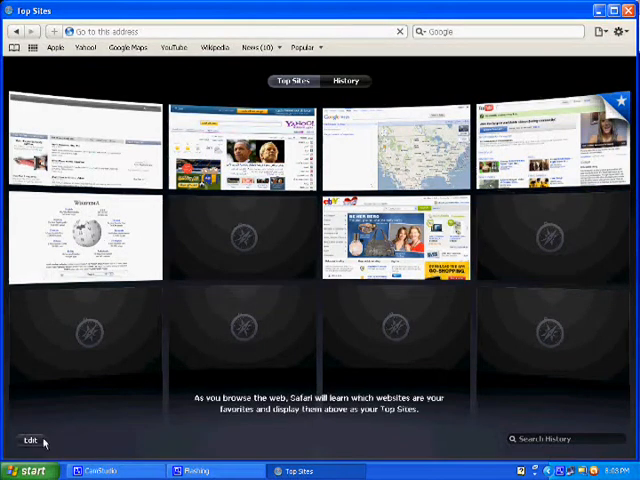
click(30, 440)
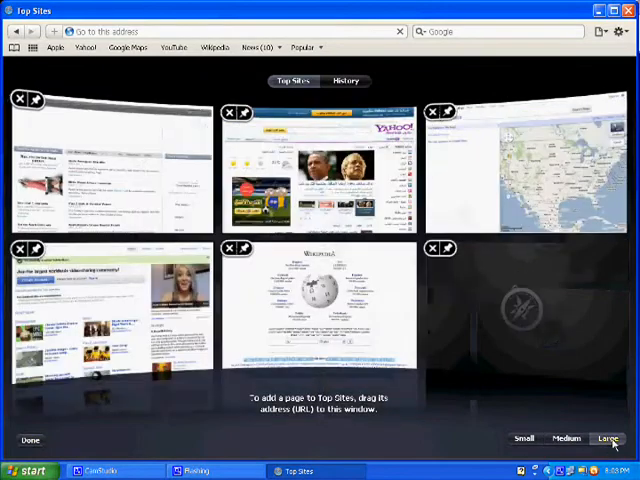
click(524, 438)
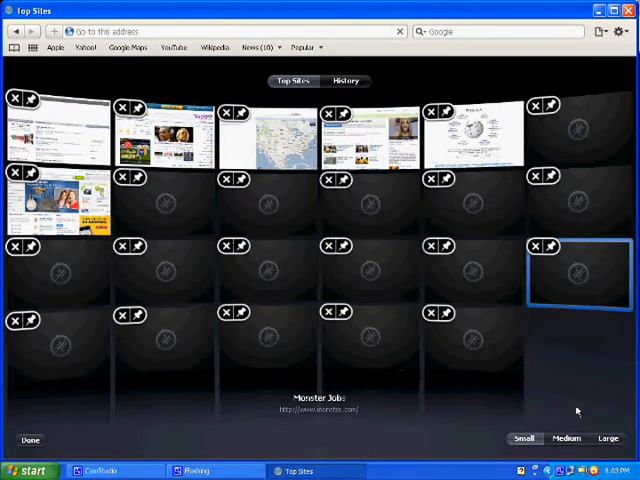
click(566, 438)
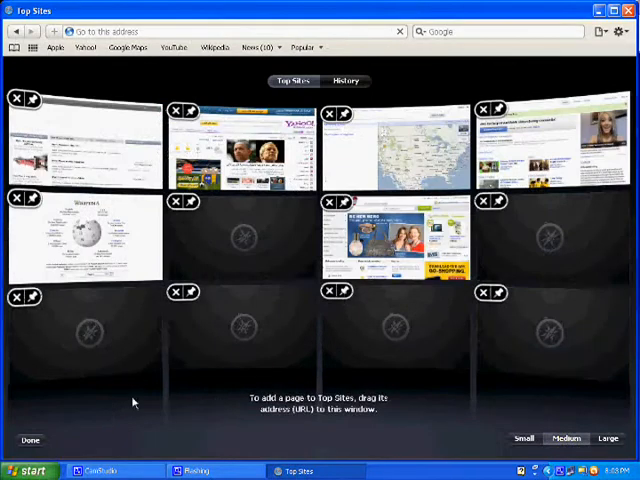
click(30, 440)
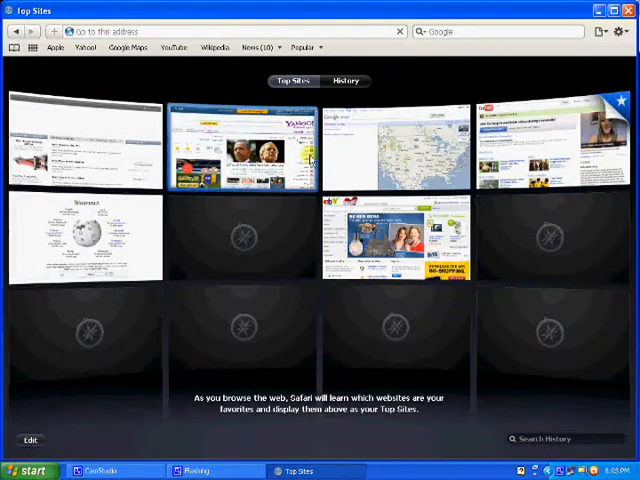
mouse_move(84, 160)
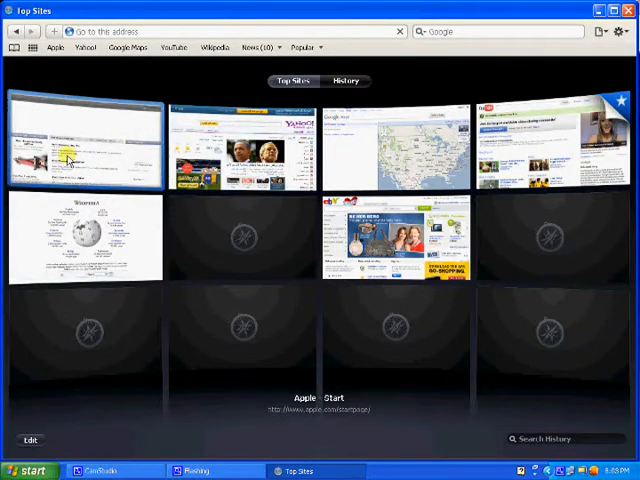
mouse_move(396, 136)
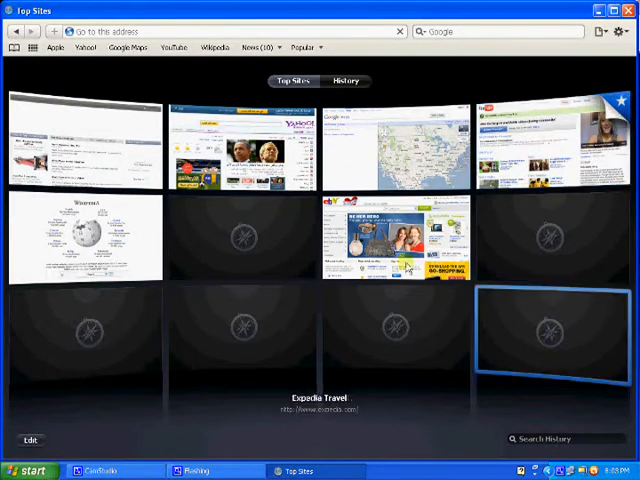
mouse_move(244, 236)
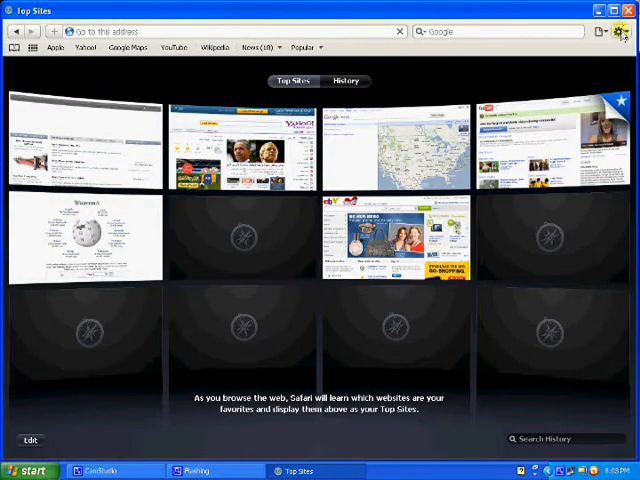
Dismiss Customize Toolbar, enable Show Menu Bar, and peek at the History menu.
click(620, 32)
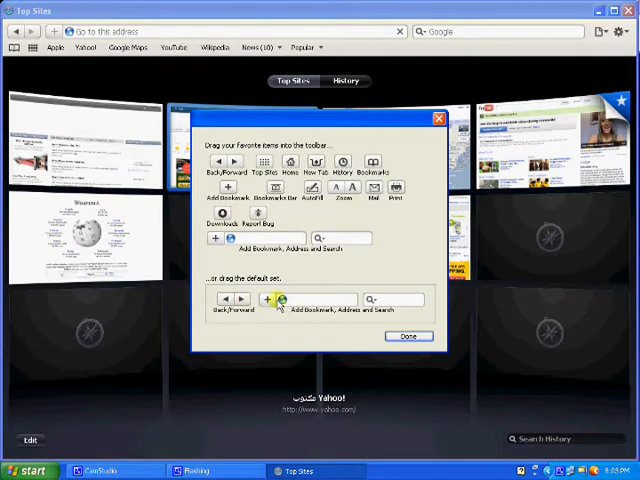
click(408, 336)
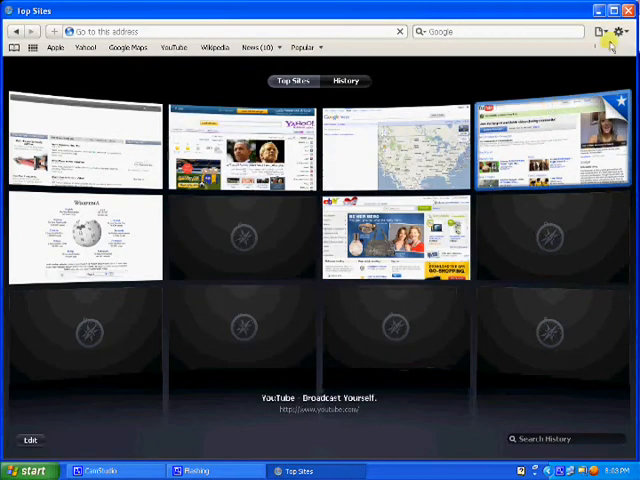
click(620, 32)
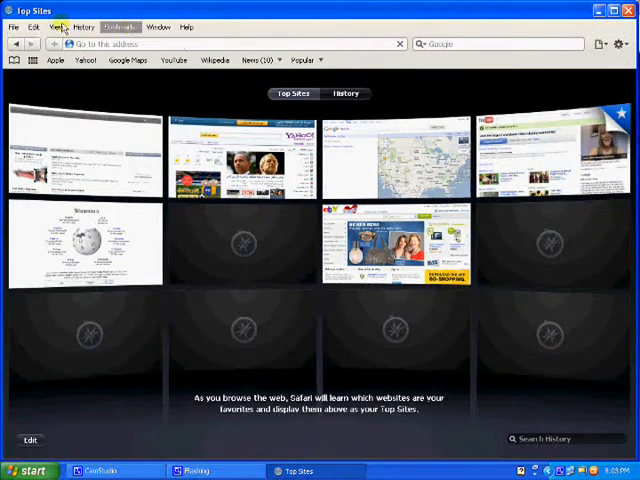
click(34, 28)
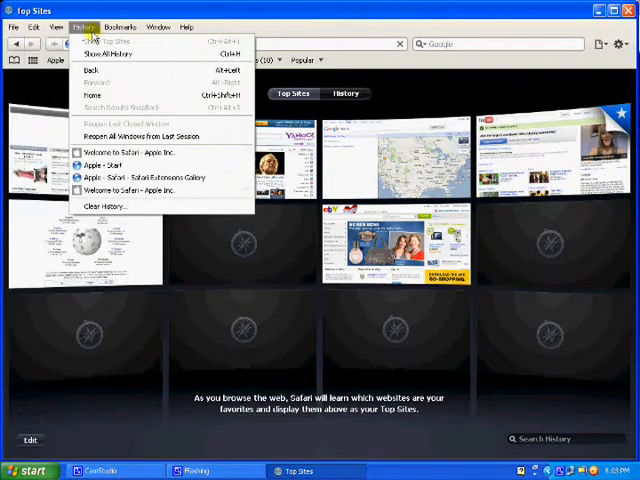
click(156, 28)
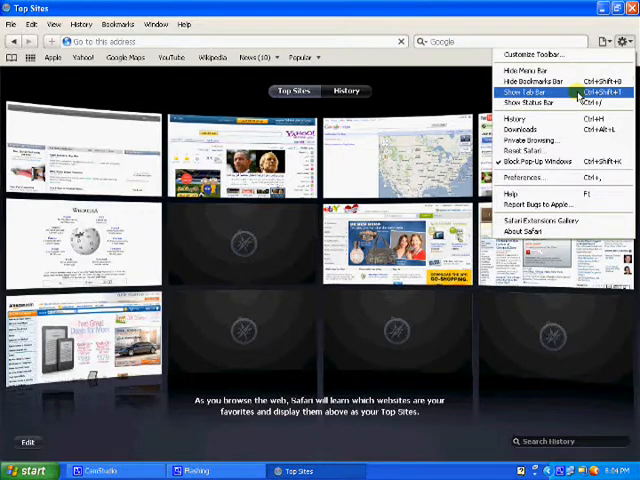
Enable Show Tab Bar and open several new Top Sites tabs beside the YouTube tab.
click(524, 92)
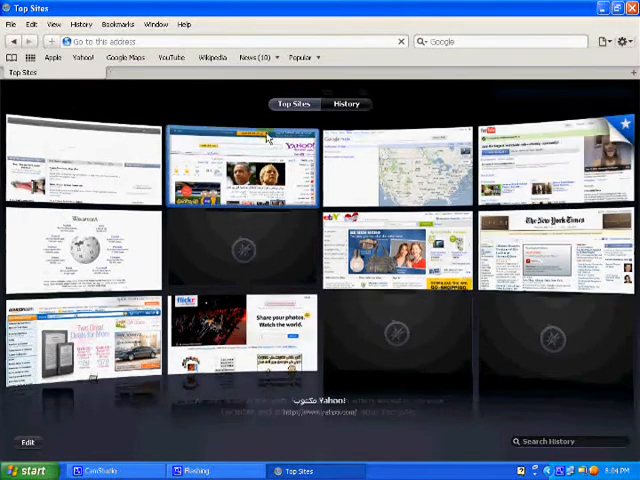
mouse_move(544, 132)
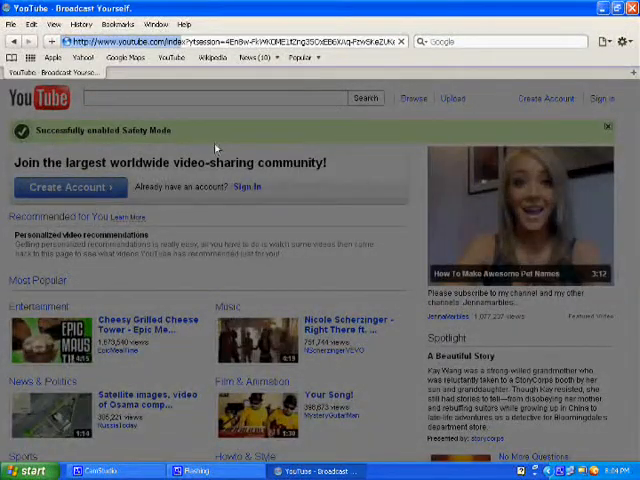
click(216, 98)
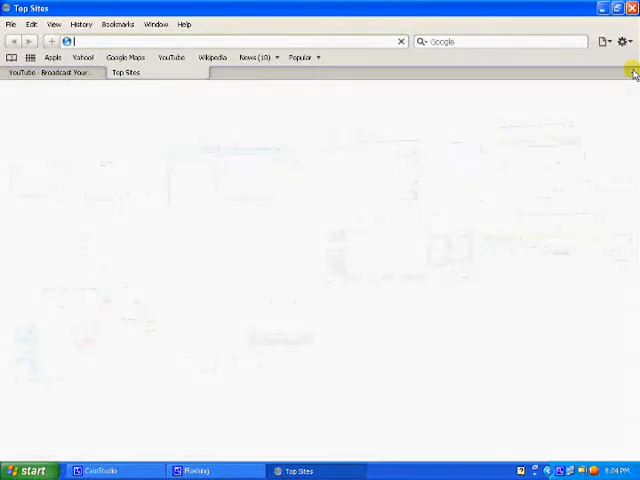
click(632, 72)
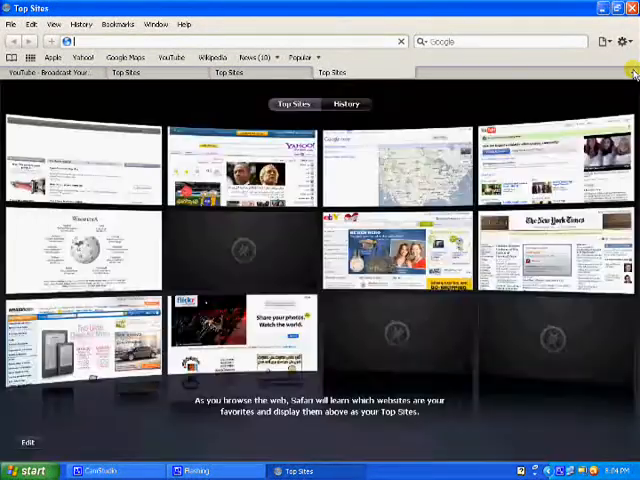
click(528, 80)
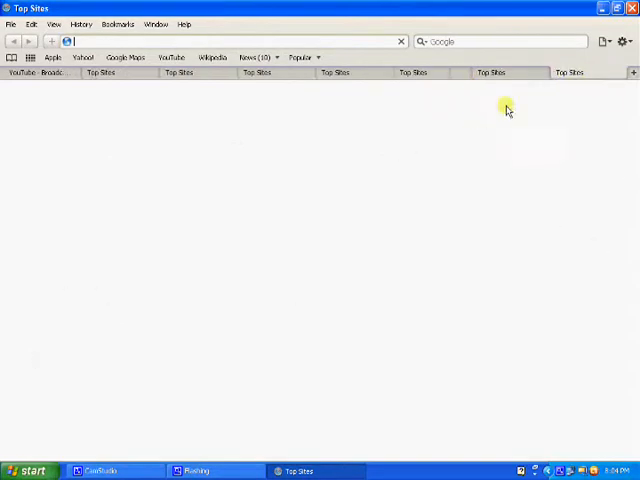
mouse_move(344, 252)
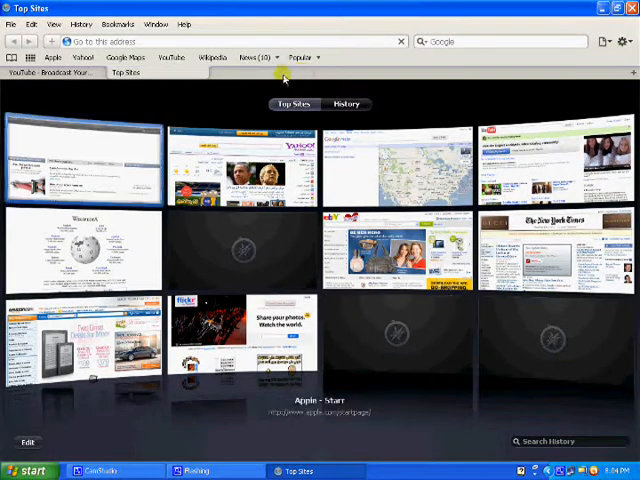
Close the YouTube tab, pick today's YouTube visit in History, then go back to the Welcome page.
click(44, 72)
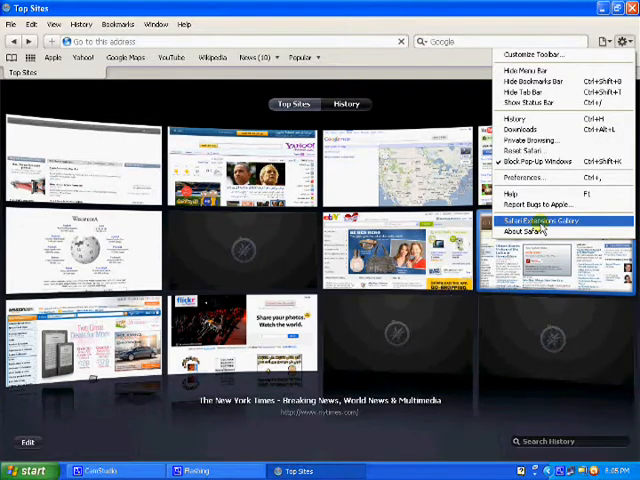
mouse_move(520, 120)
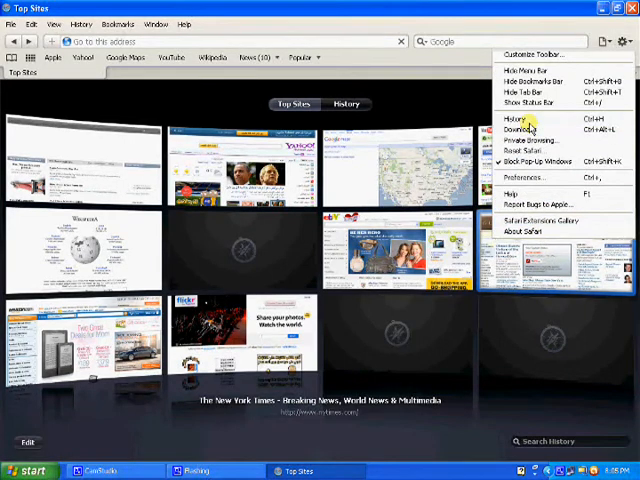
click(516, 120)
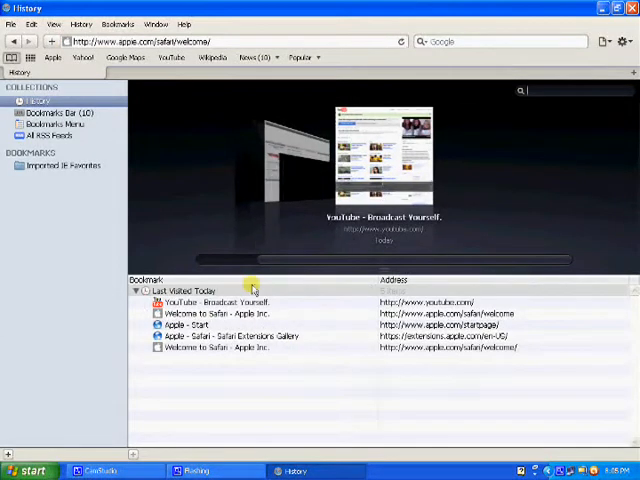
mouse_move(296, 192)
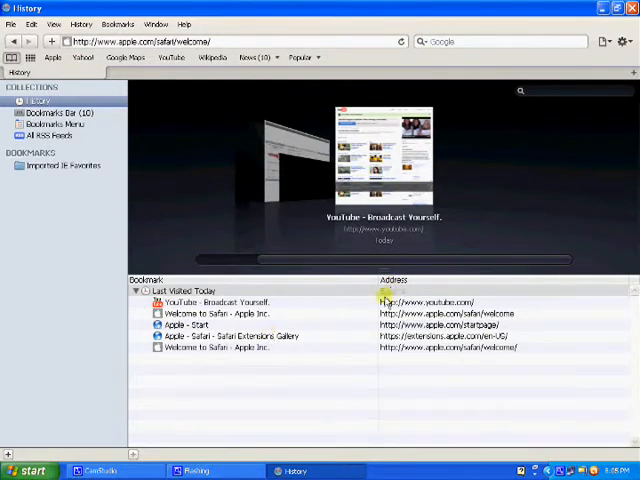
click(230, 302)
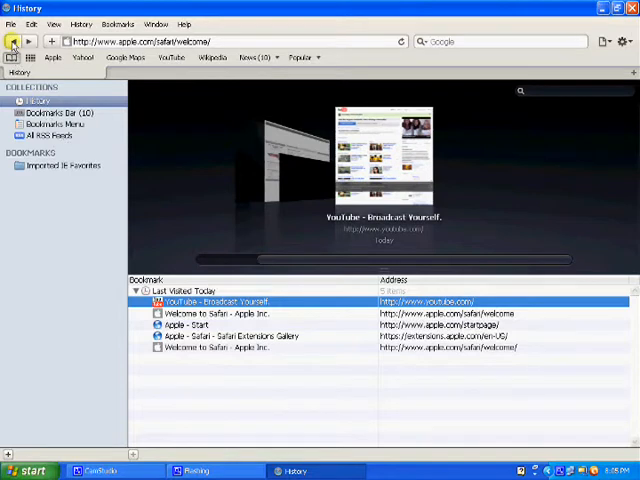
click(620, 40)
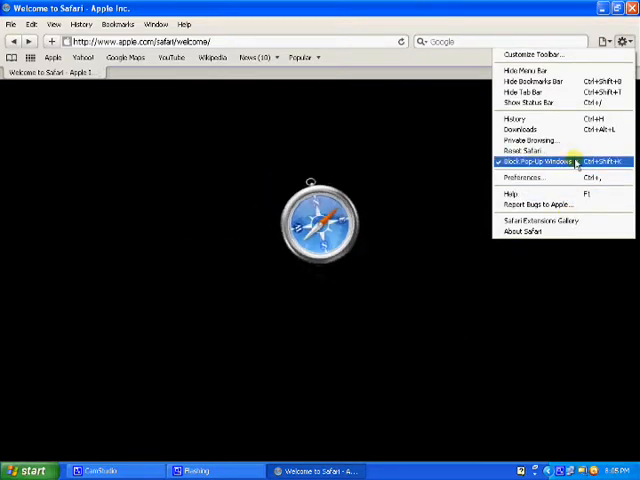
mouse_move(530, 140)
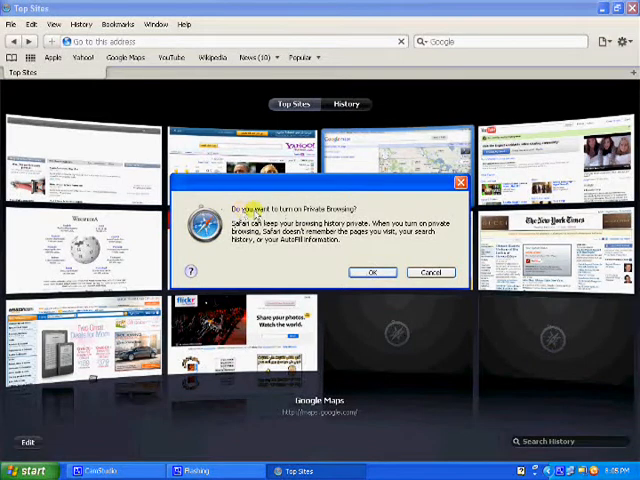
mouse_move(392, 200)
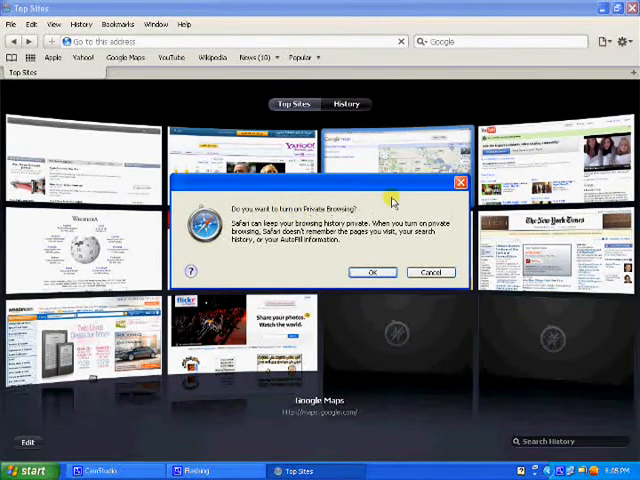
mouse_move(344, 228)
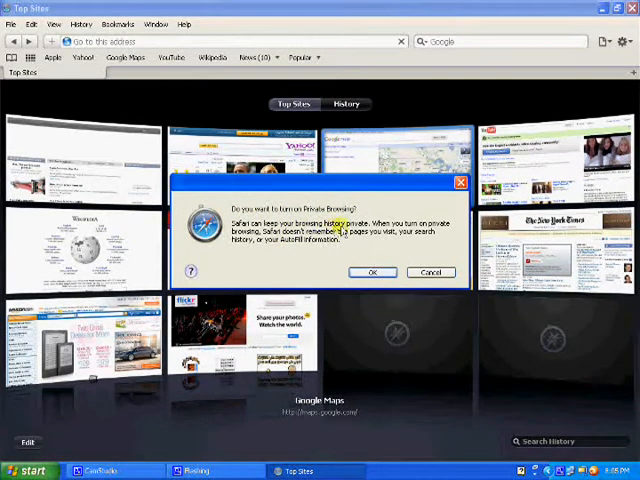
Confirm turning on Private Browsing and bring up the gear settings menu again.
click(374, 272)
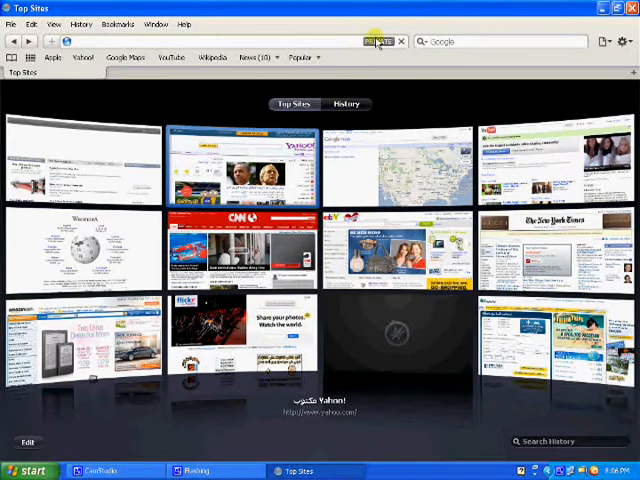
click(632, 40)
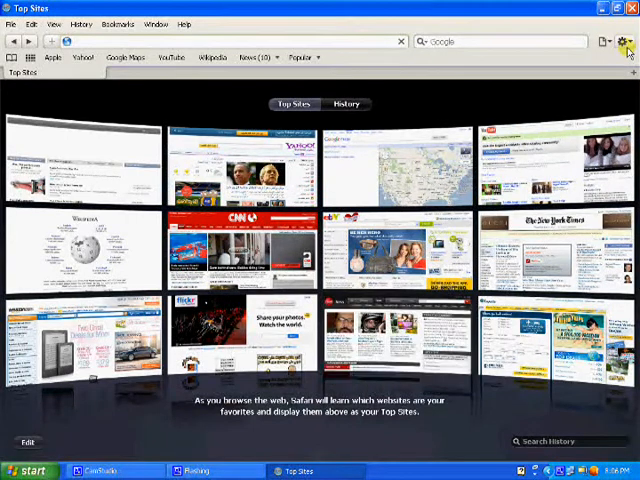
click(628, 40)
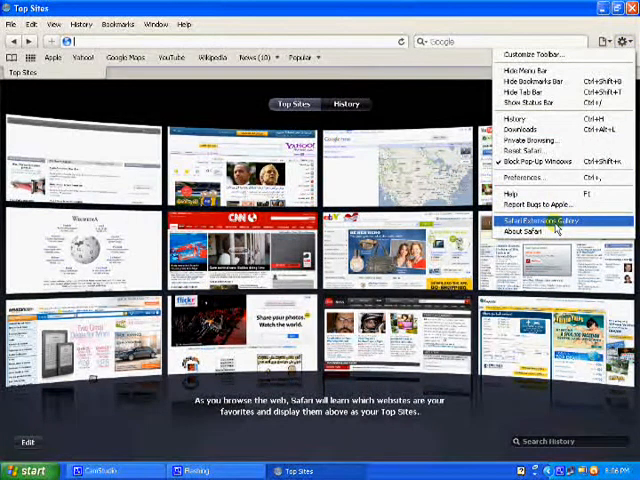
Load the Safari Extensions Gallery and scroll through News, Social Networking, Bookmarking, Twitter and Shopping sections.
click(536, 220)
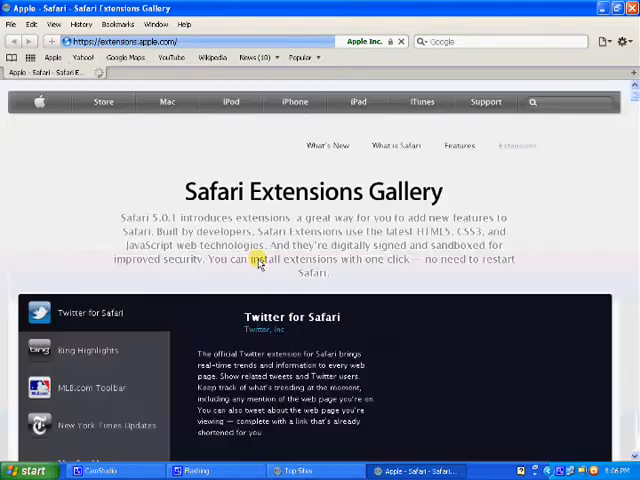
scroll(down, 3)
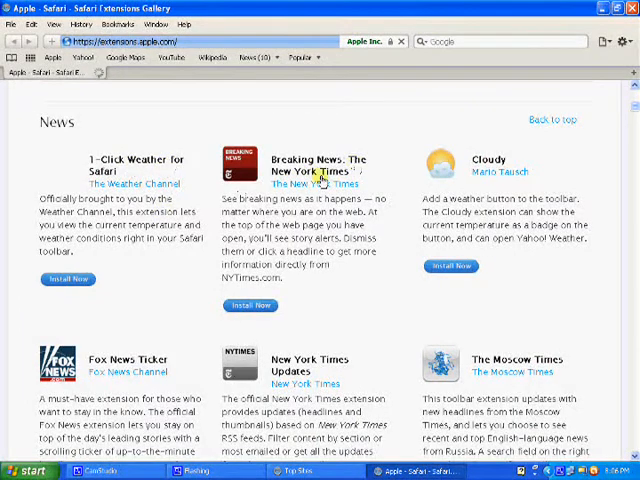
scroll(down, 3)
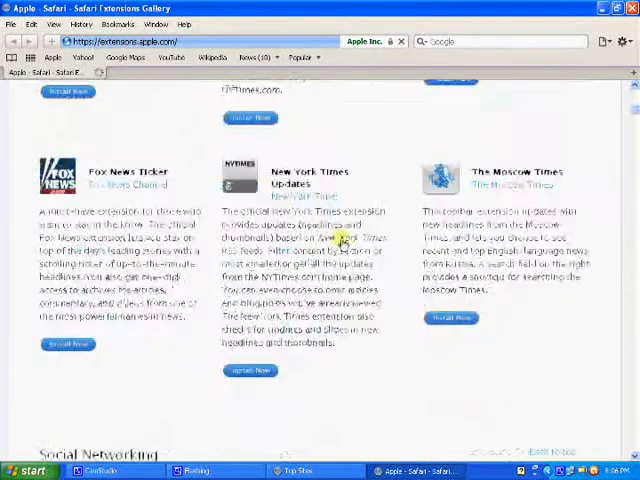
scroll(down, 3)
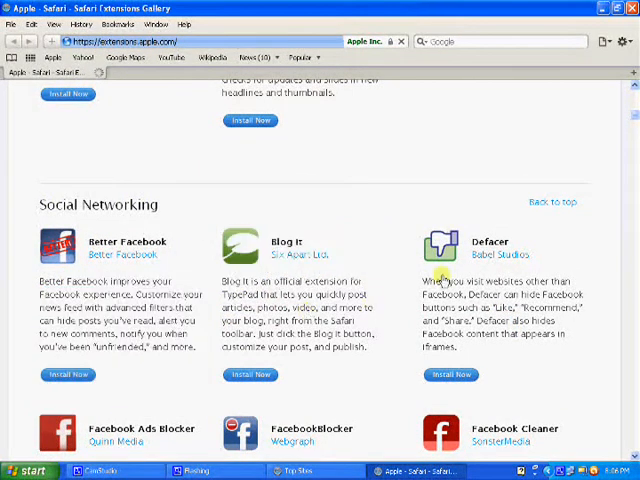
mouse_move(252, 332)
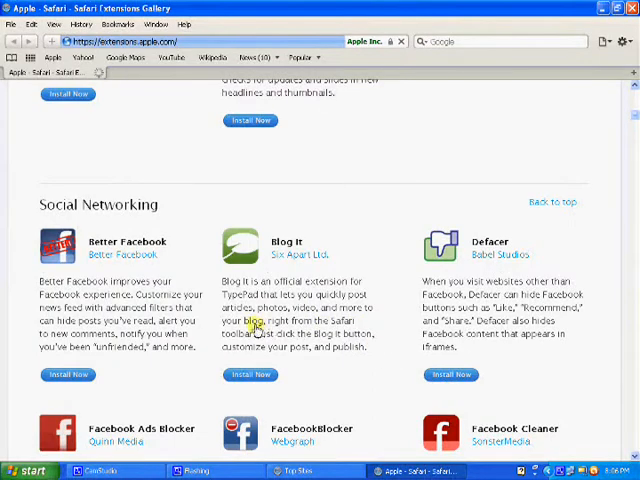
scroll(down, 3)
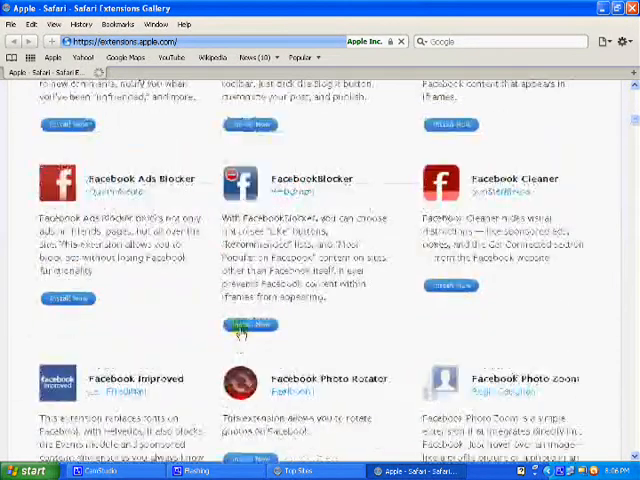
scroll(down, 3)
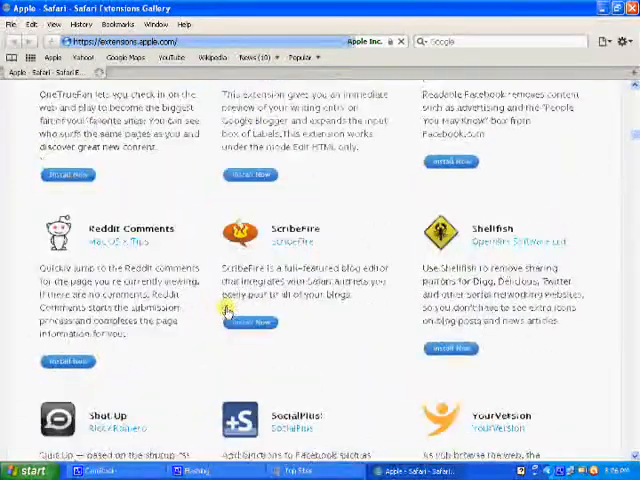
scroll(down, 3)
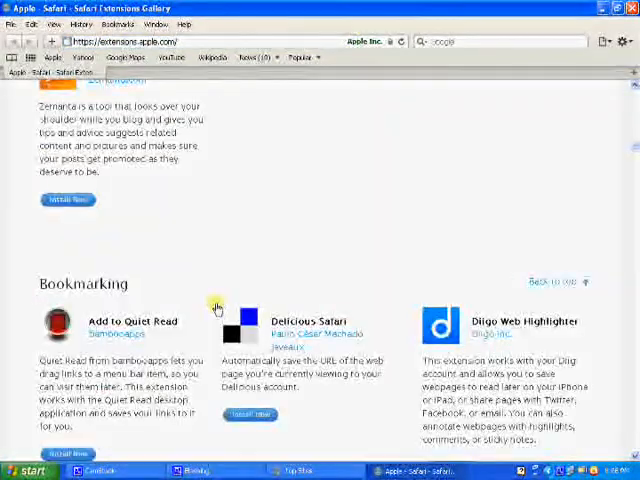
scroll(down, 3)
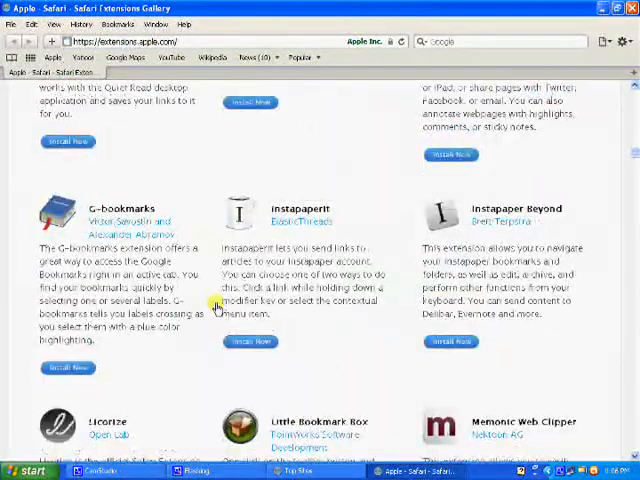
scroll(down, 3)
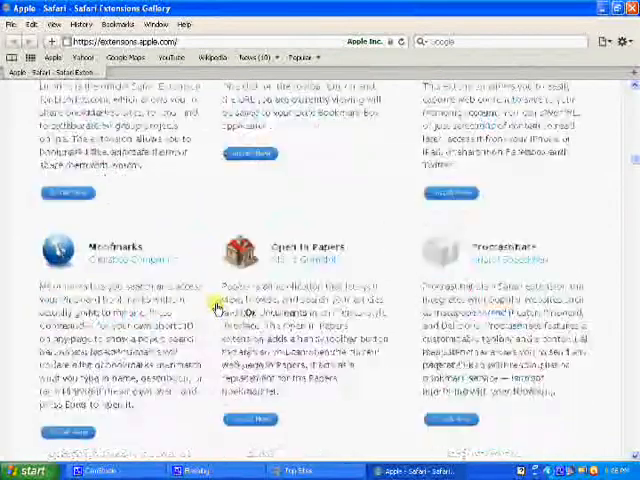
scroll(down, 3)
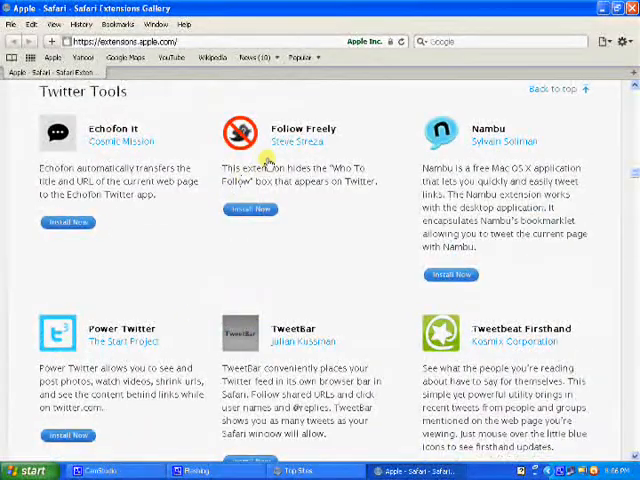
scroll(down, 3)
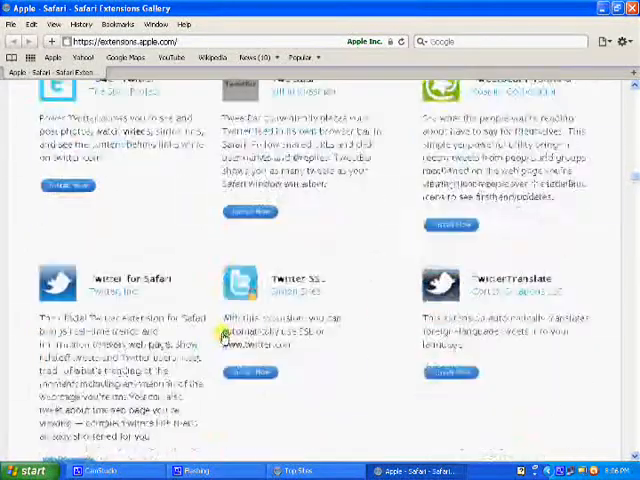
scroll(down, 3)
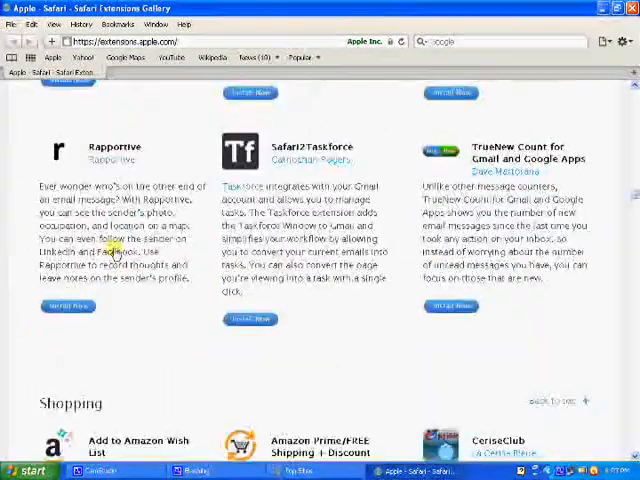
scroll(down, 3)
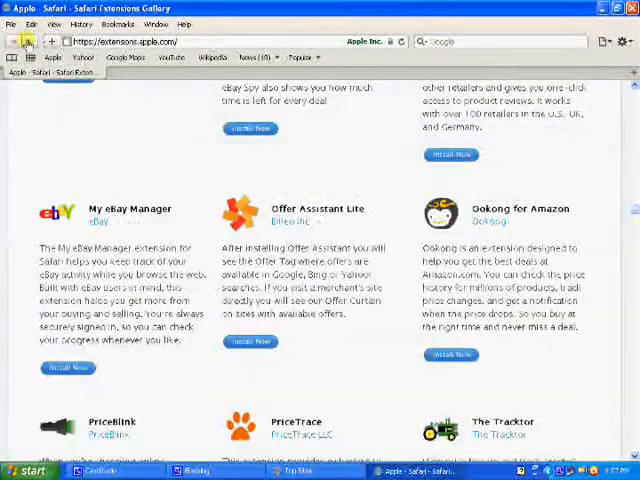
Return to Top Sites and accept Page Setup with Letter paper and Automatically Select source.
click(14, 56)
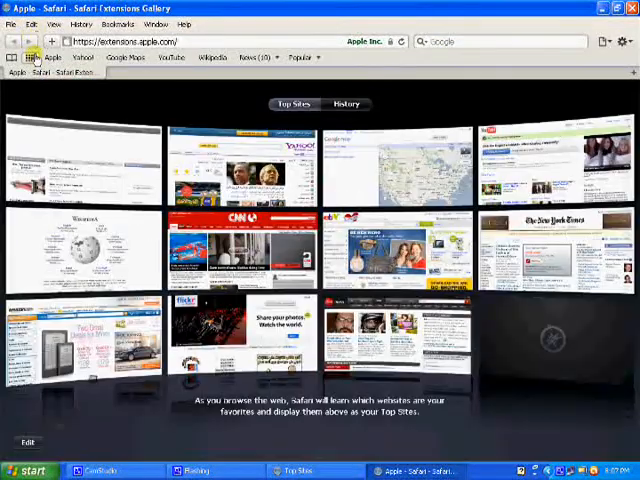
click(30, 24)
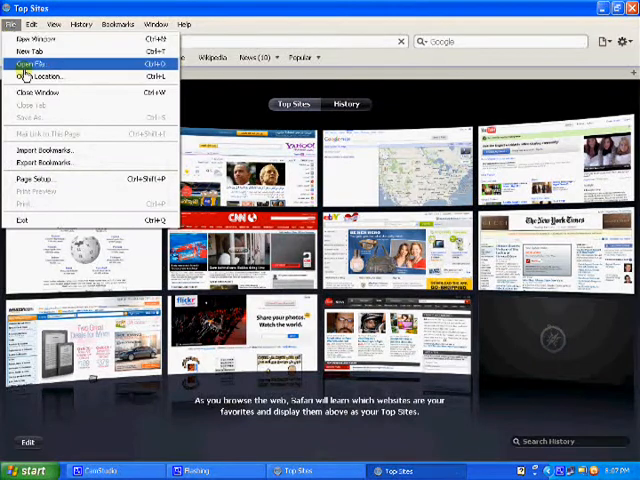
mouse_move(36, 178)
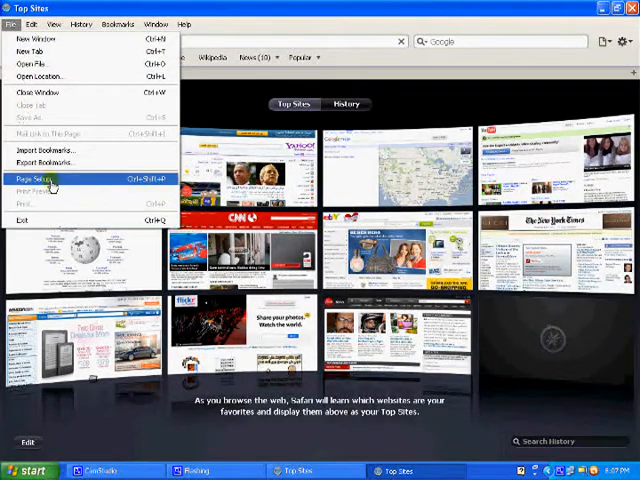
click(44, 178)
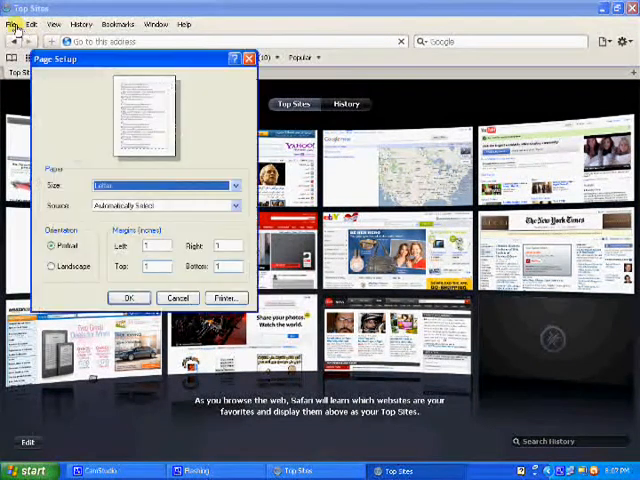
click(236, 204)
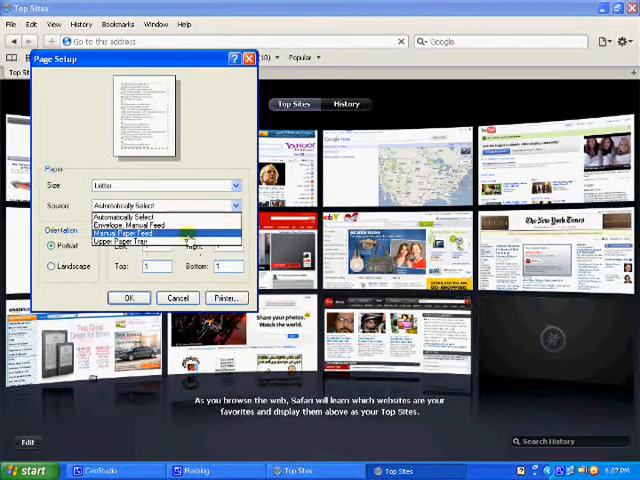
click(160, 216)
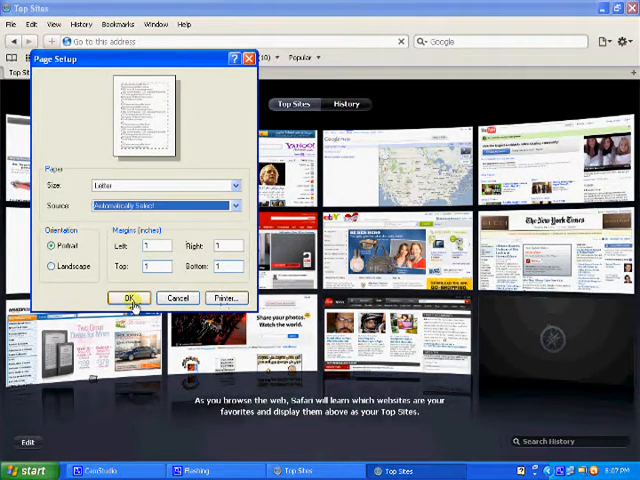
click(130, 298)
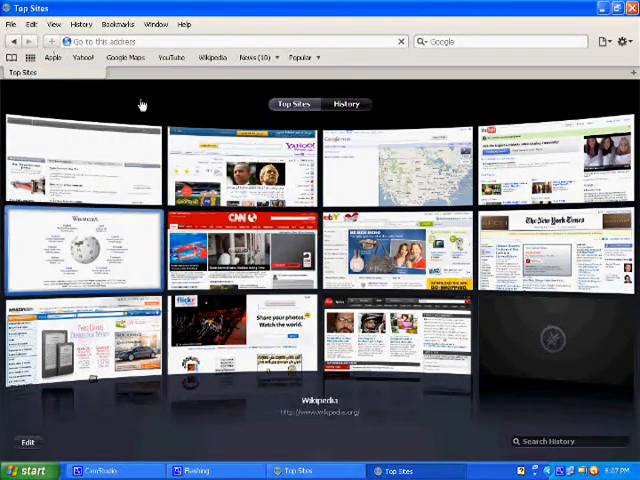
click(32, 24)
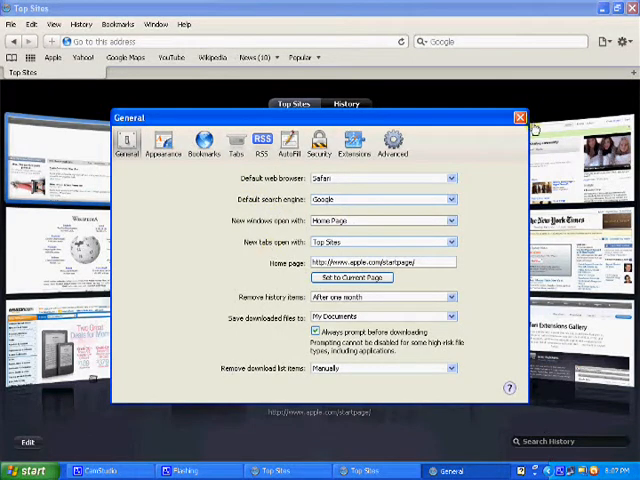
click(54, 24)
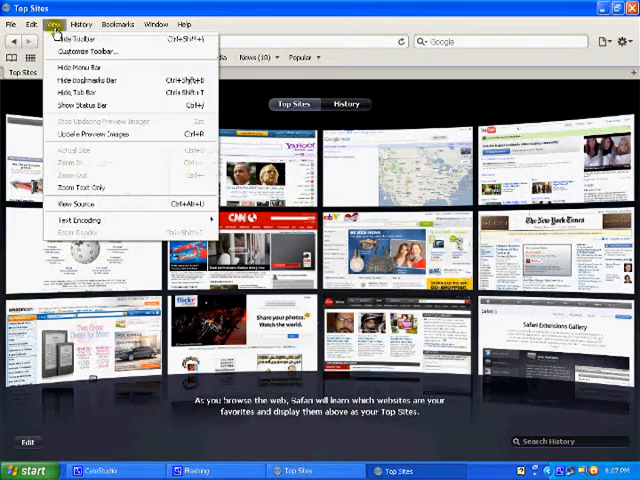
click(32, 24)
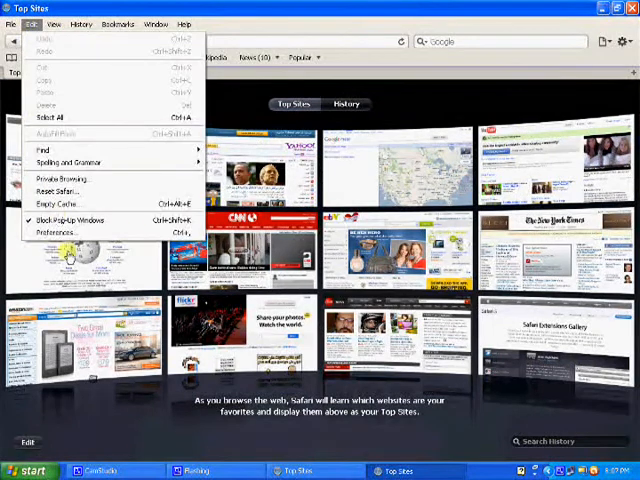
click(60, 232)
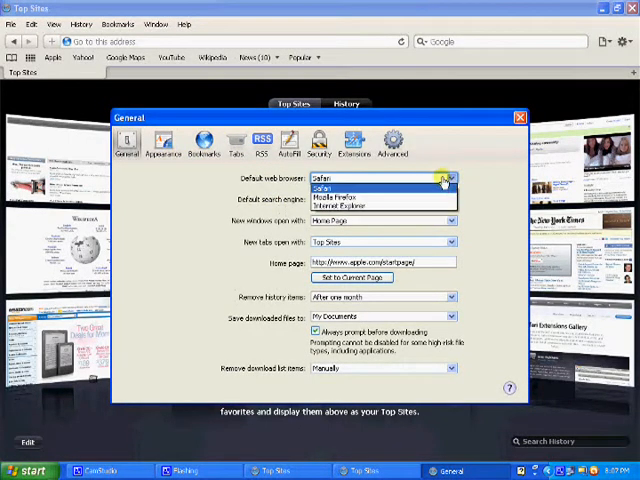
click(450, 196)
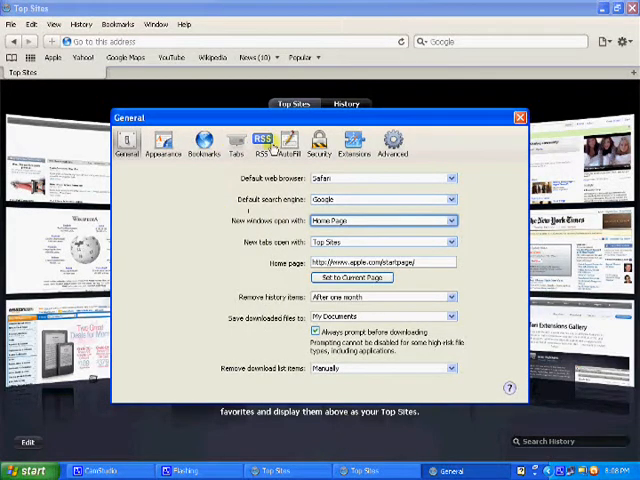
click(520, 116)
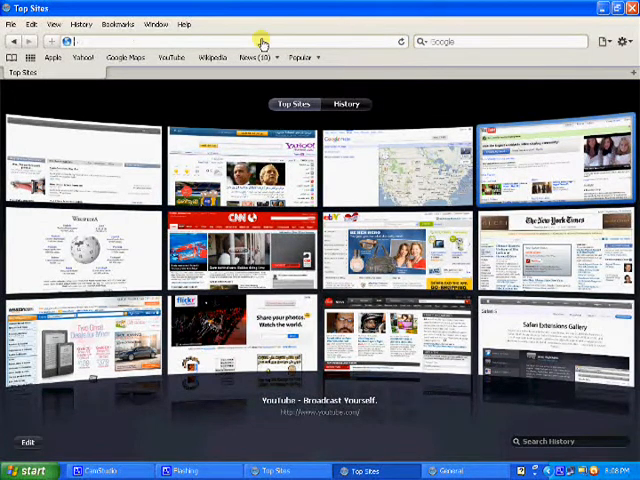
Load Google.com in English and set it as the home page in General preferences.
text(google.com.qa/)
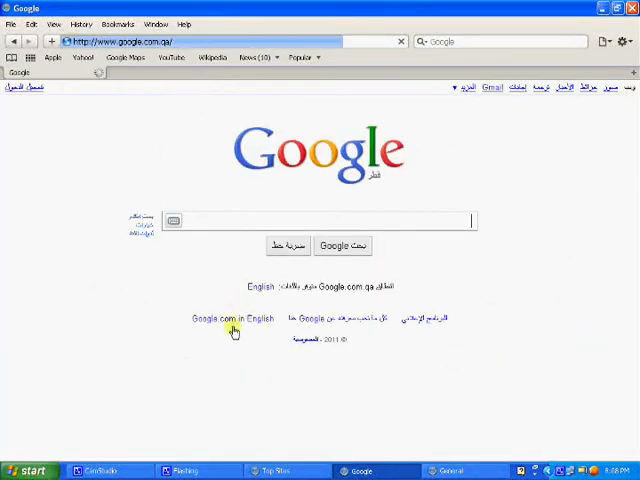
click(232, 320)
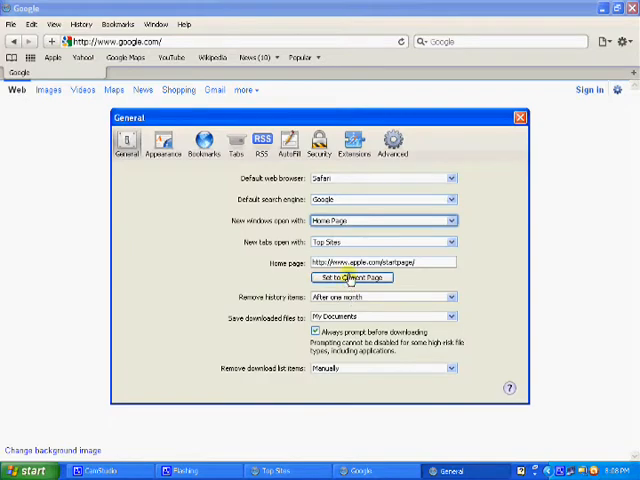
drag(320, 116, 378, 332)
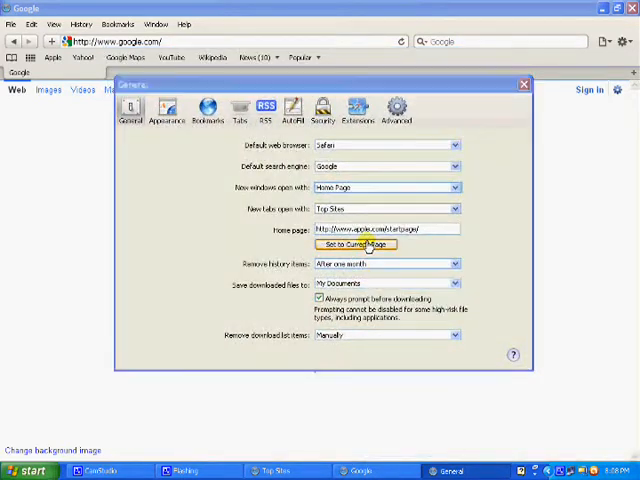
click(356, 244)
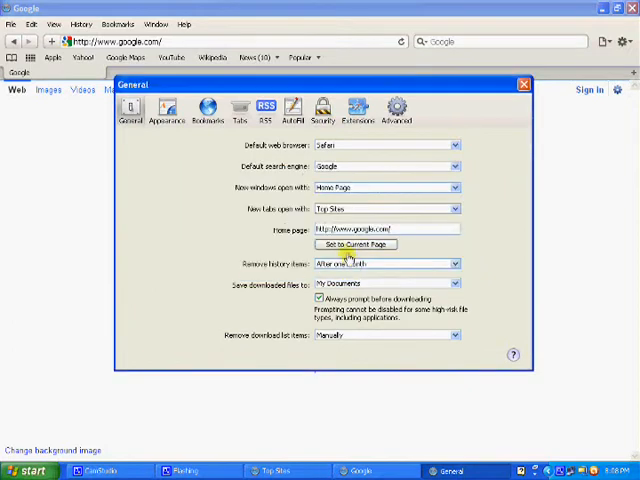
mouse_move(258, 264)
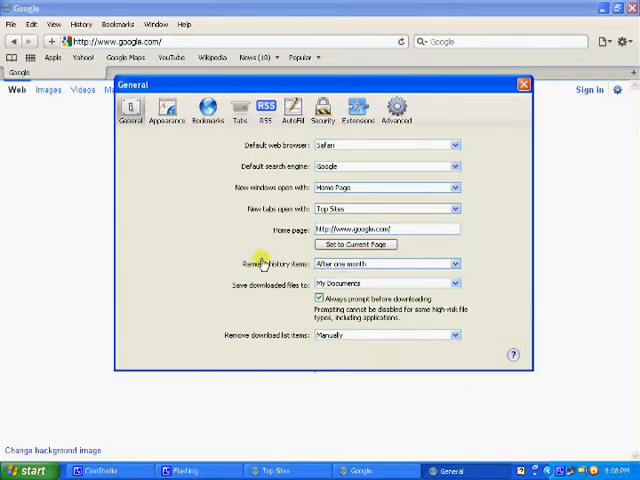
Review history-removal and download-folder options unchanged, then move to Appearance settings.
click(456, 264)
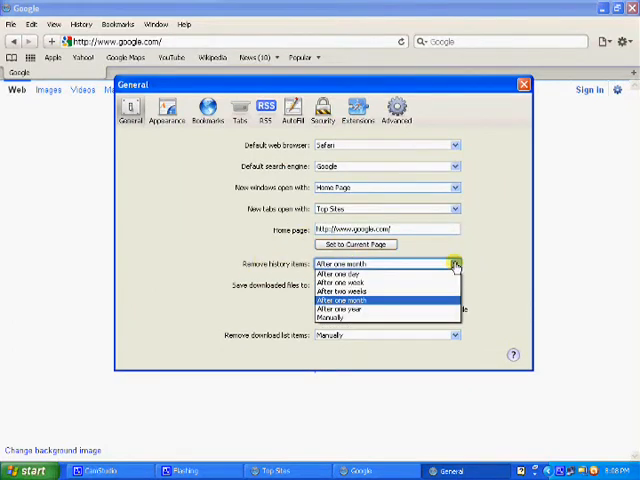
mouse_move(368, 320)
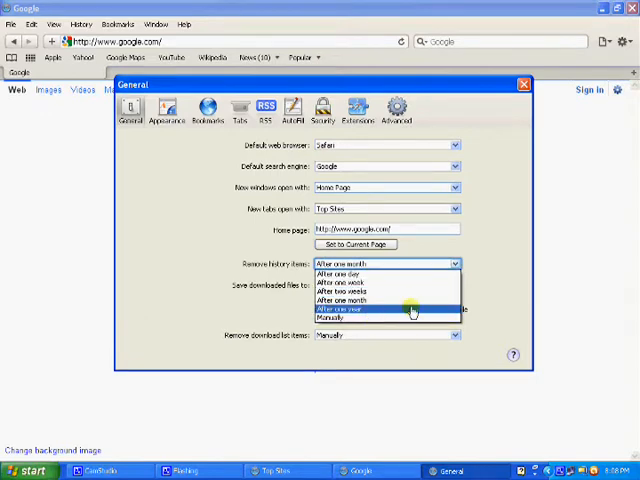
mouse_move(416, 292)
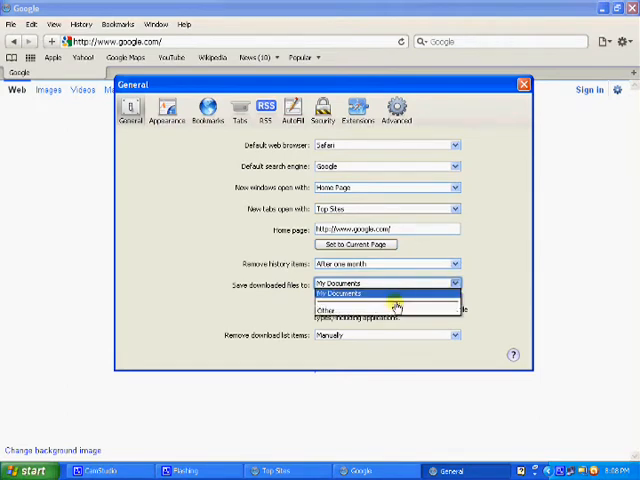
click(330, 310)
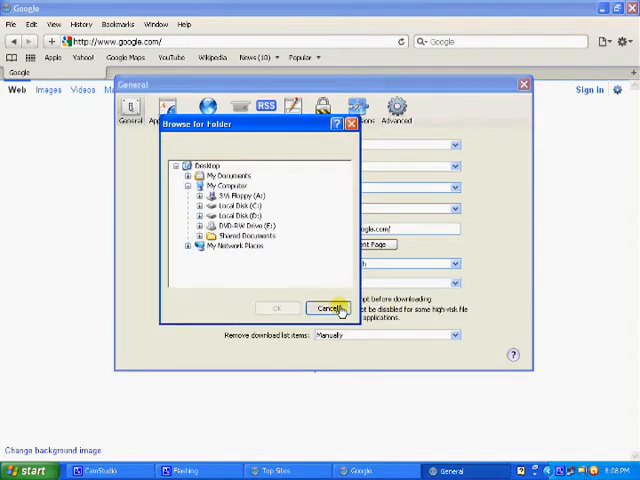
click(332, 308)
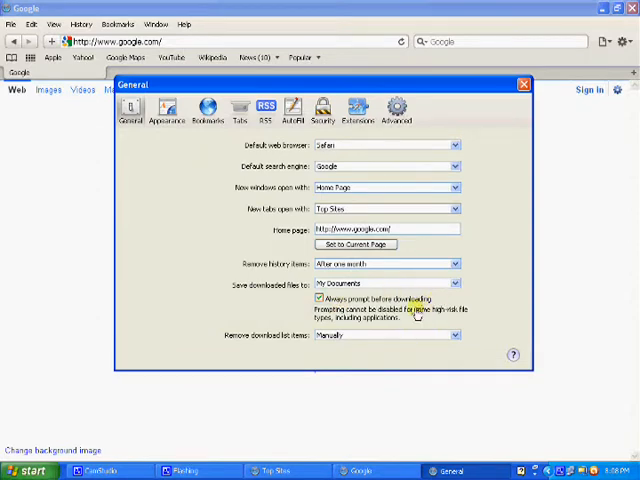
click(164, 110)
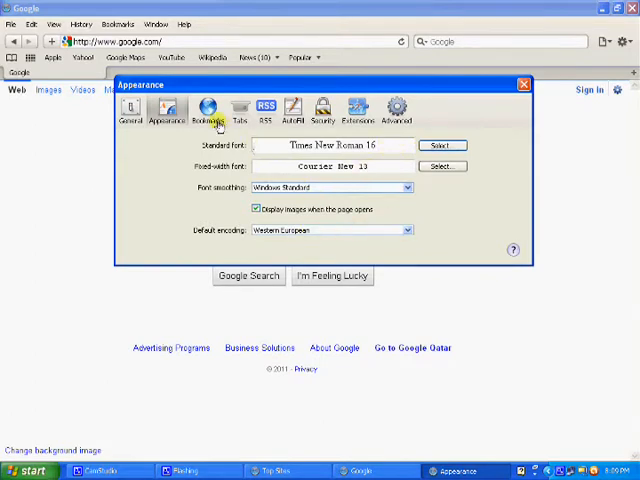
Review the Bookmarks, Tabs, RSS, AutoFill, Security and Extensions panes, toggling extensions on/off.
click(208, 110)
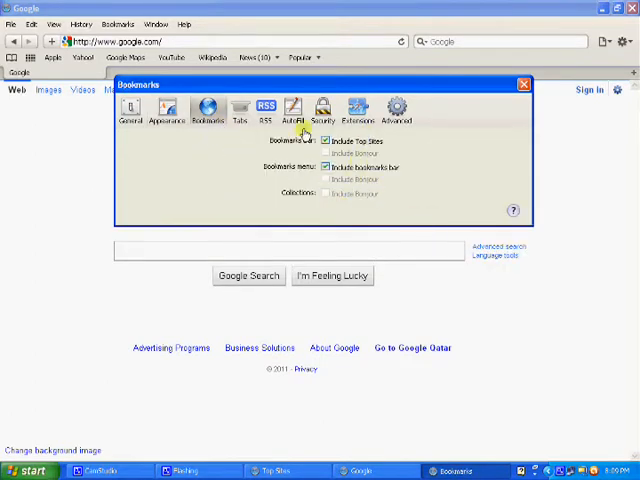
click(234, 110)
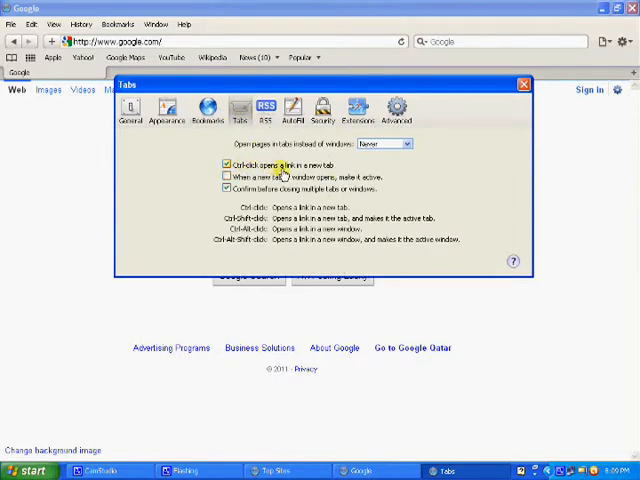
click(264, 110)
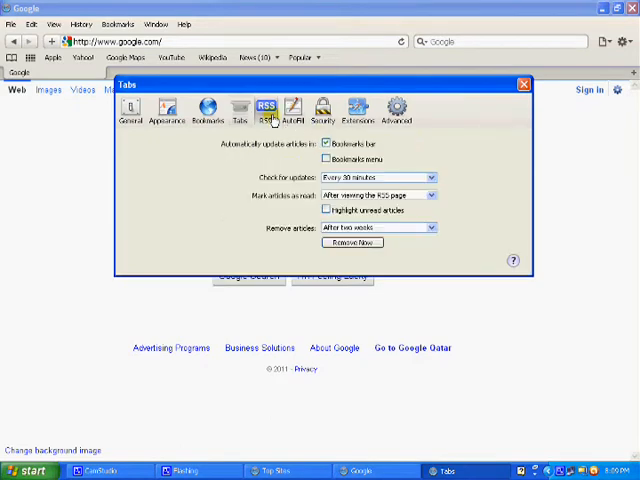
click(294, 110)
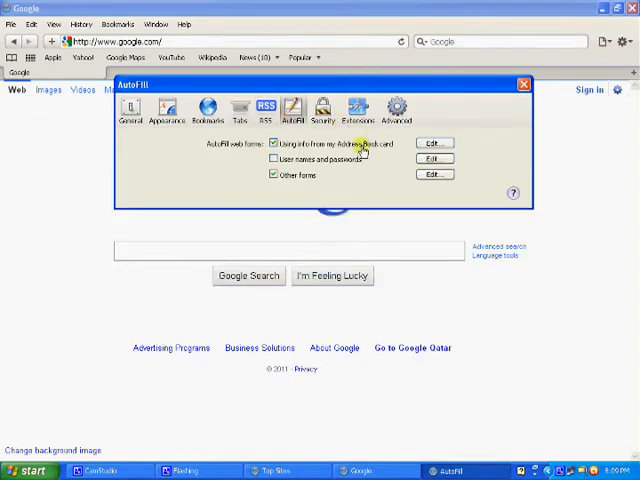
click(322, 110)
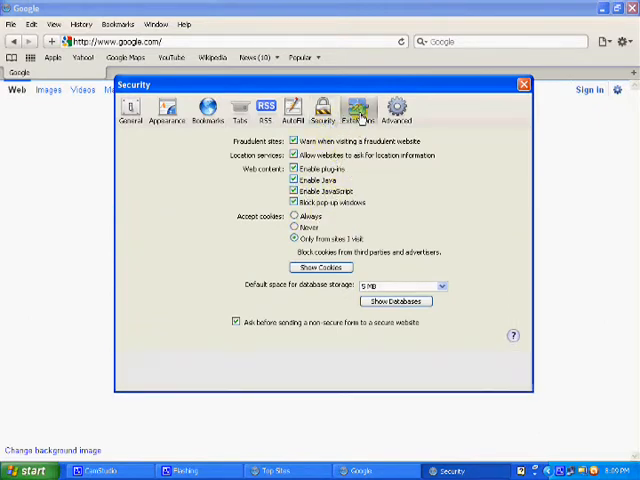
click(358, 108)
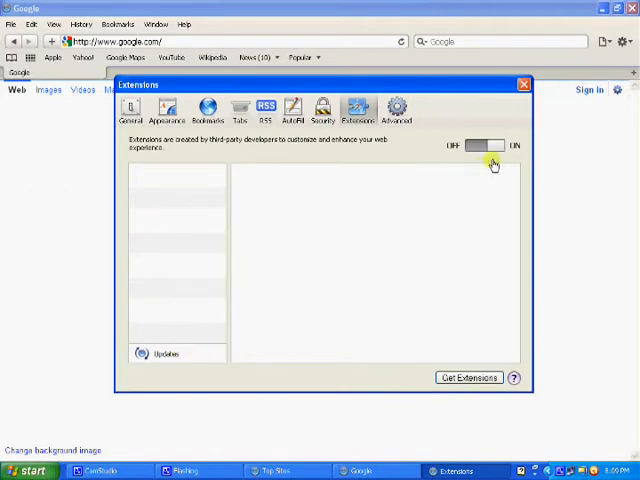
click(512, 146)
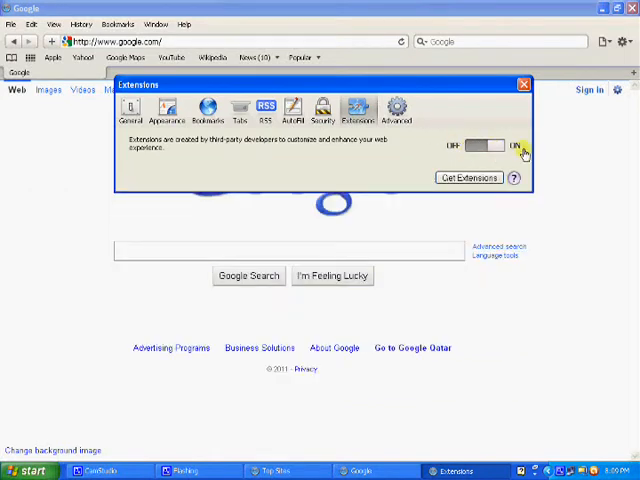
In Advanced, open and cancel Change Settings for the connection, then close Preferences.
click(396, 108)
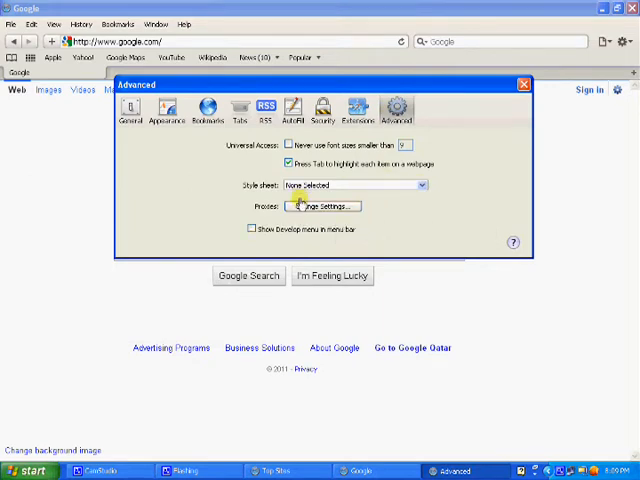
click(322, 206)
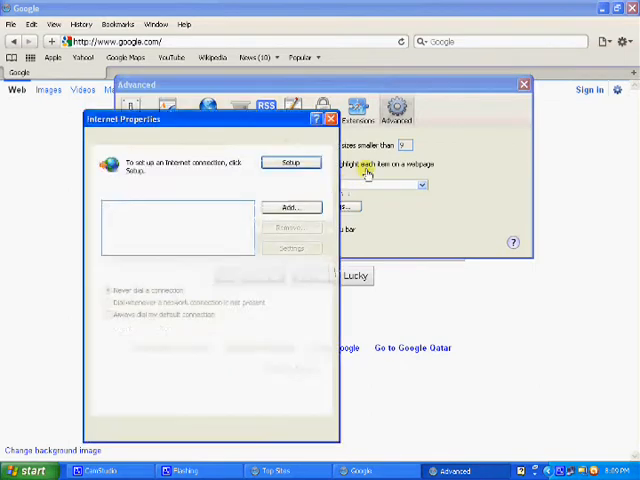
click(330, 120)
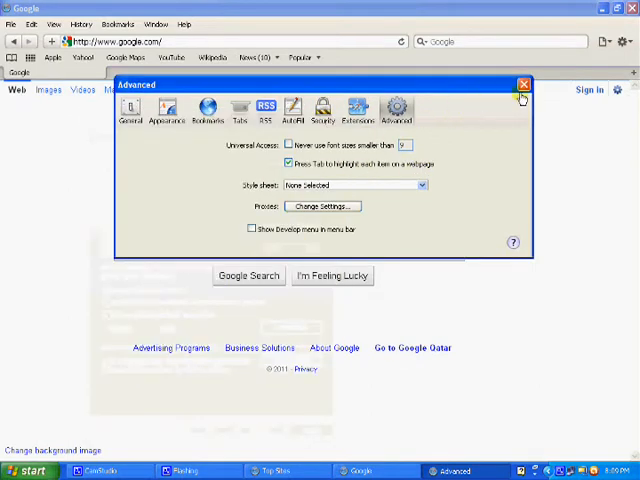
click(522, 84)
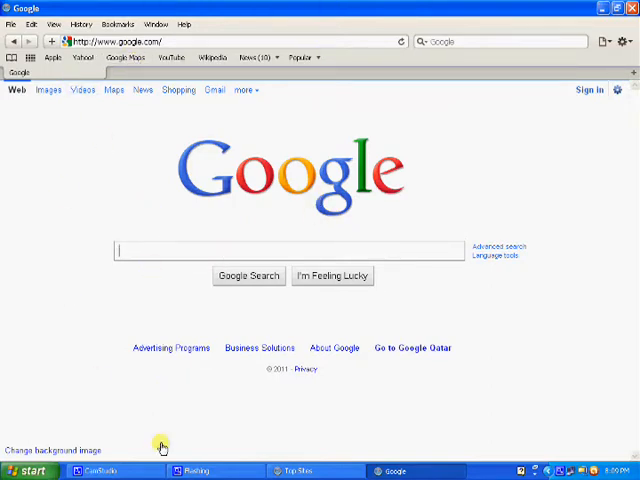
mouse_move(516, 118)
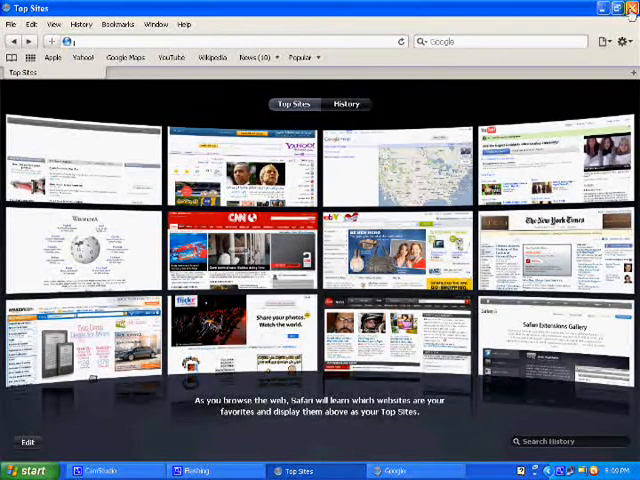
click(630, 8)
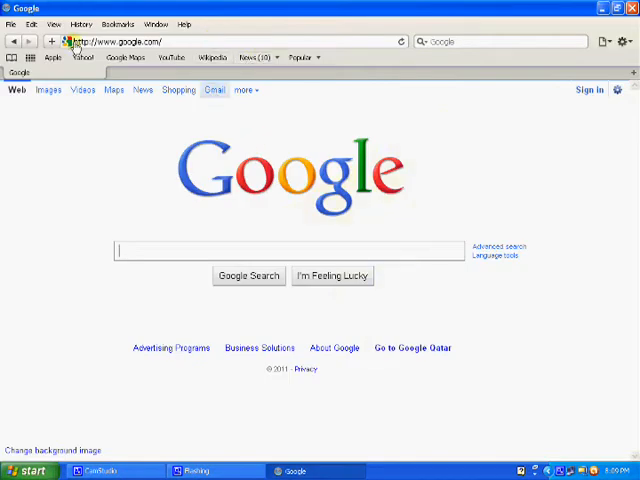
mouse_move(190, 236)
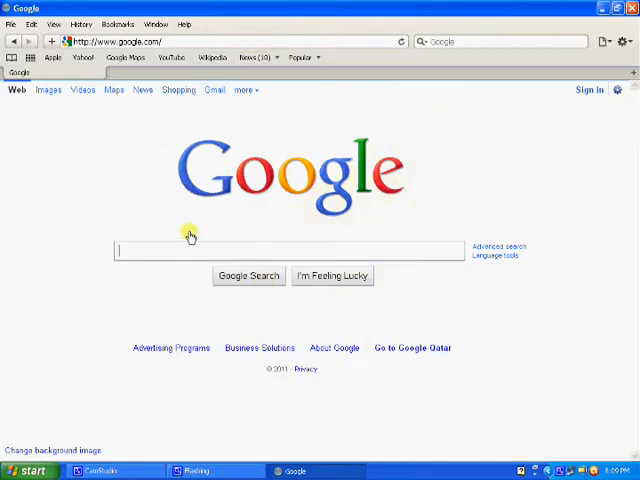
mouse_move(176, 244)
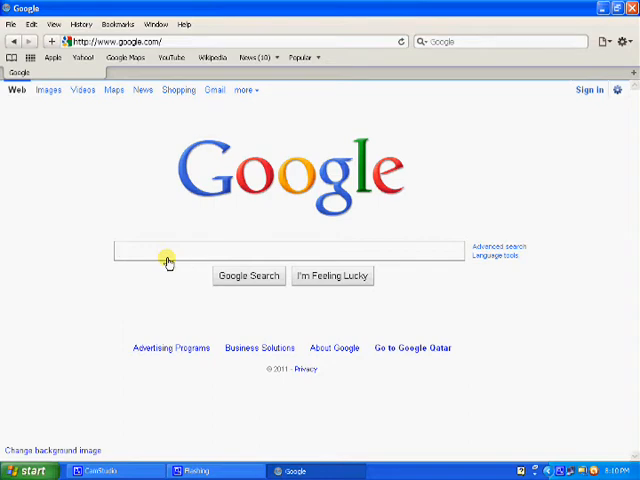
click(280, 250)
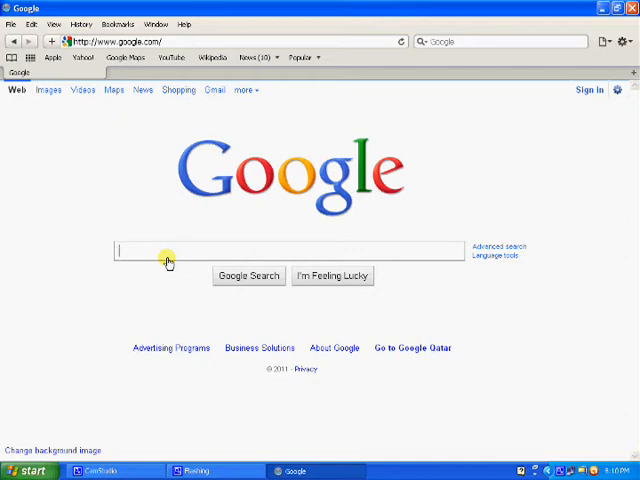